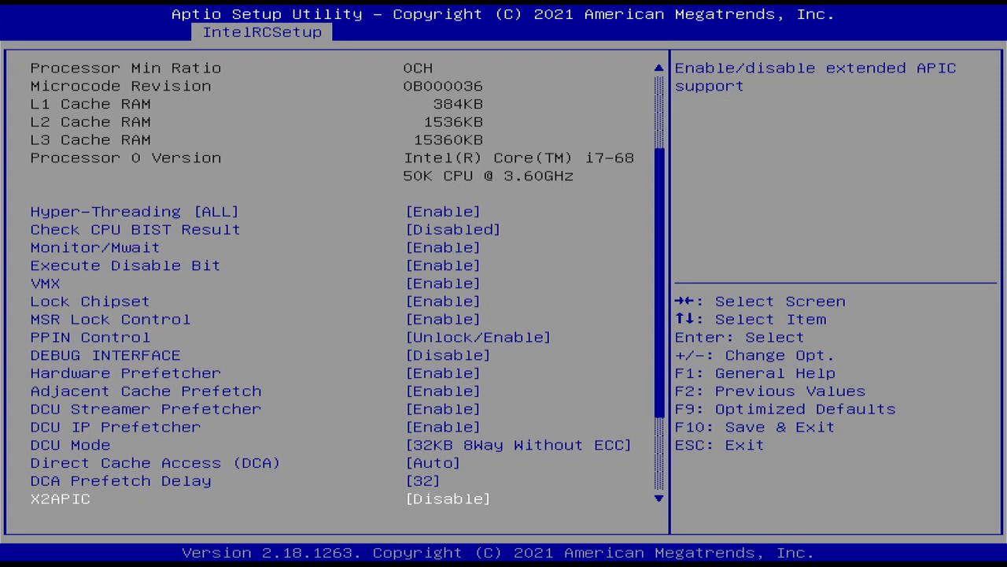
# Bring up CPU HWPM State Control, where HWPM and Autonomous Cstate are both disabled.
pyautogui.scroll(-3)
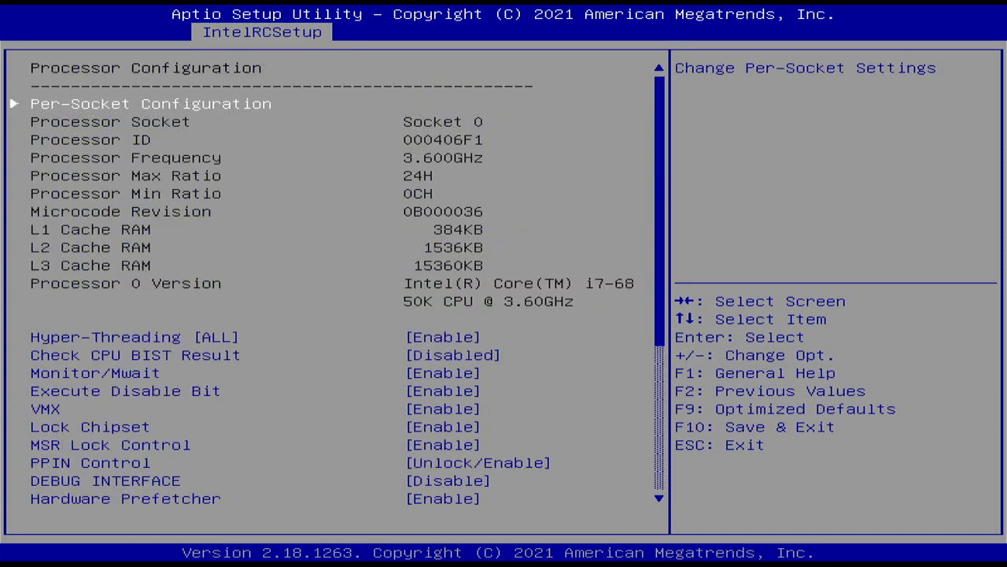
pyautogui.press('Escape')
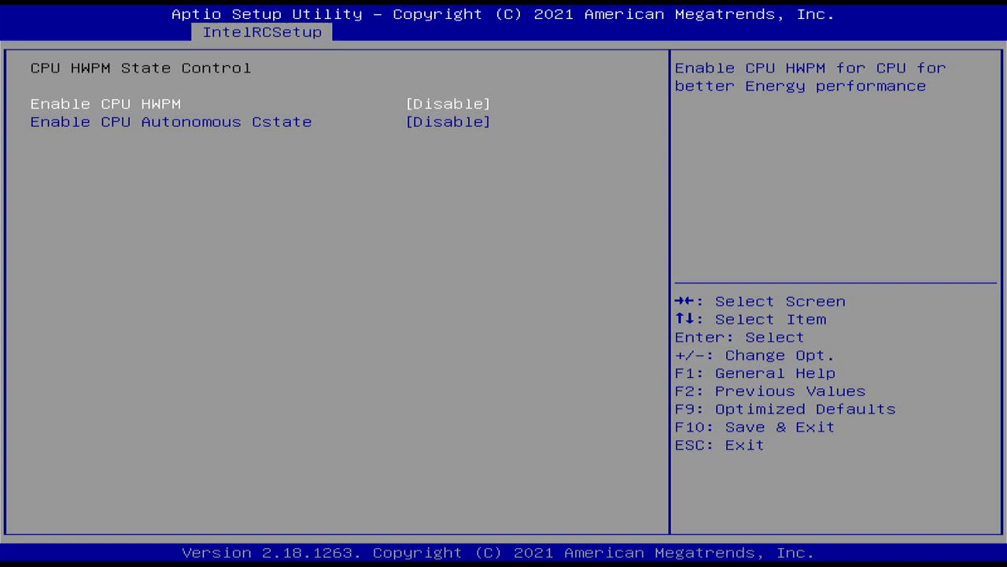
# Back out of CPU HWPM State Control toward the Energy Perf BIAS page.
pyautogui.press('Esc')
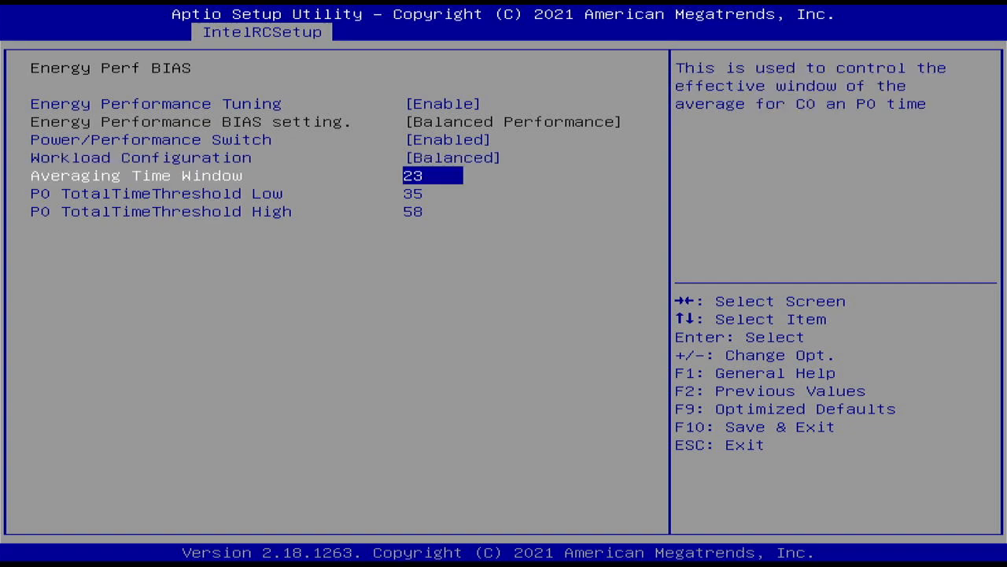
# Disable Energy Performance Tuning and show the Energy Performance BIAS choices (Balanced Performance).
pyautogui.press('Down')
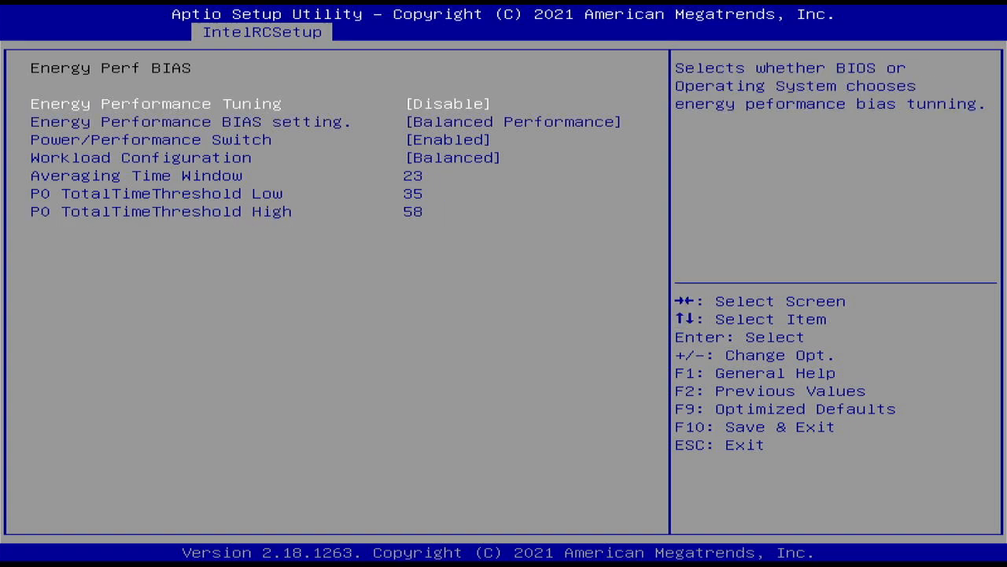
pyautogui.click(511, 121)
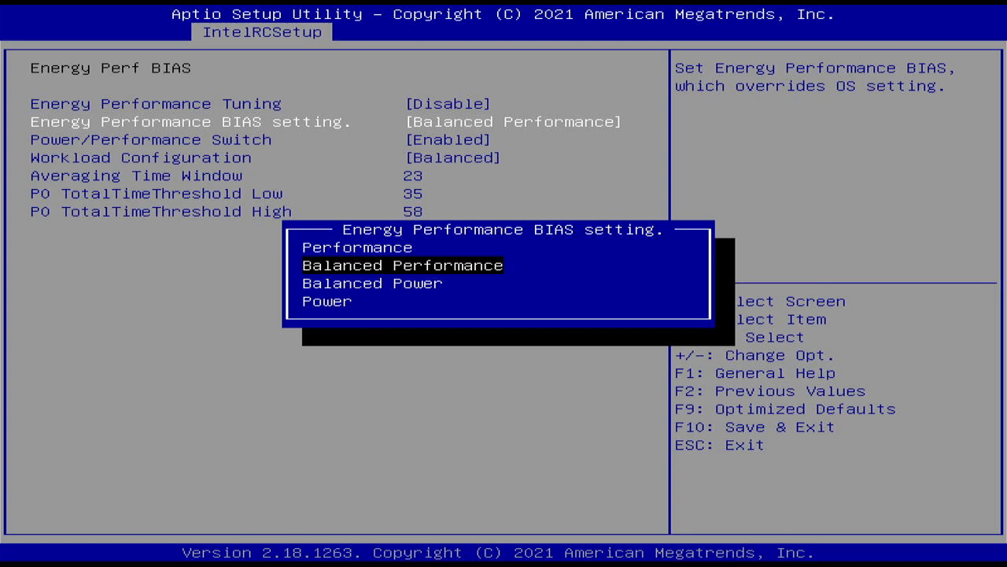
# Dismiss the BIAS choices and move toward DRAM RAPL Configuration (Mode 1, Extended Range enabled).
pyautogui.press('Down')
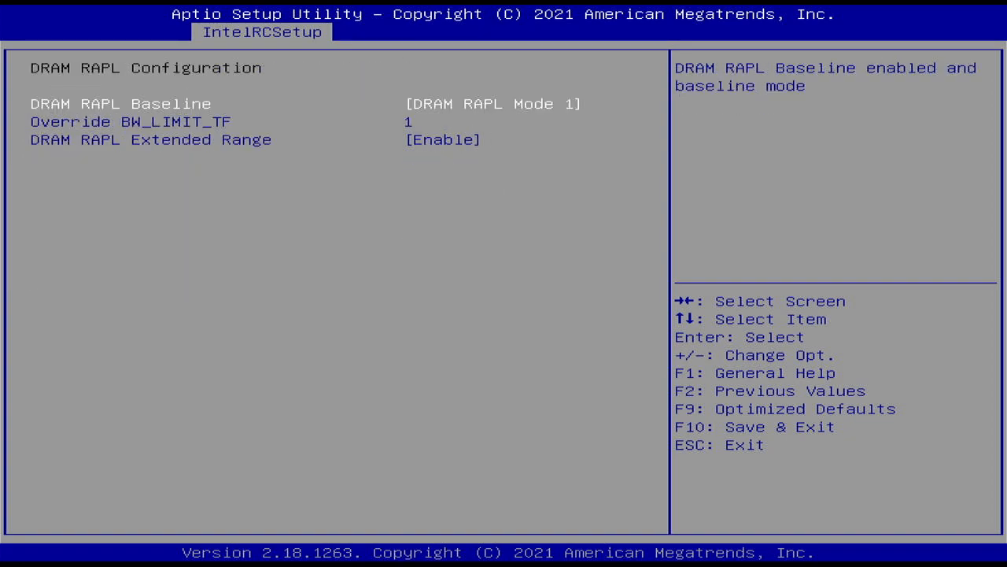
# Return to Advanced Power Management Configuration with Custom power technology and Config TDP enabled.
pyautogui.press('Escape')
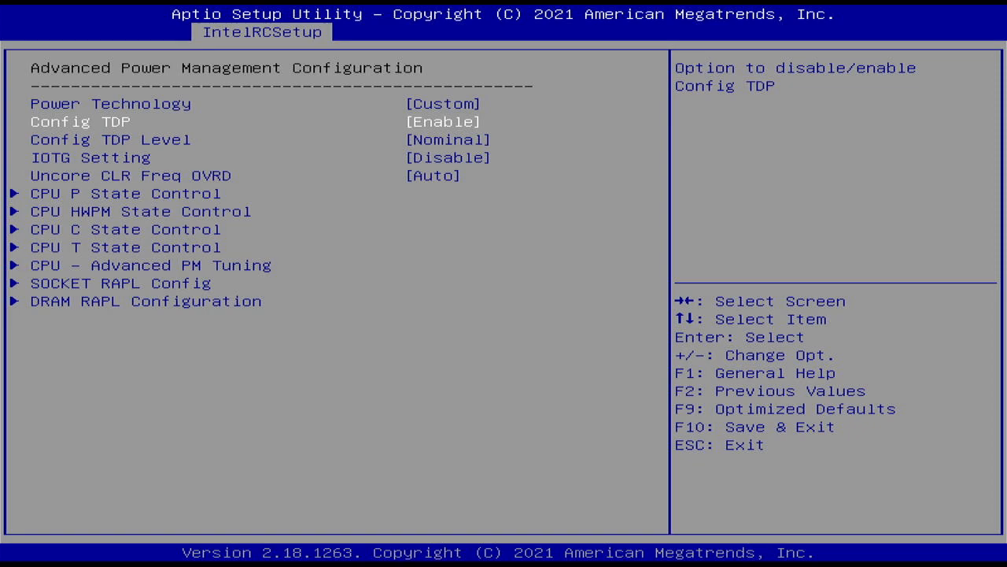
# View the Config TDP Disable/Enable choices and keep the current setting.
pyautogui.click(443, 122)
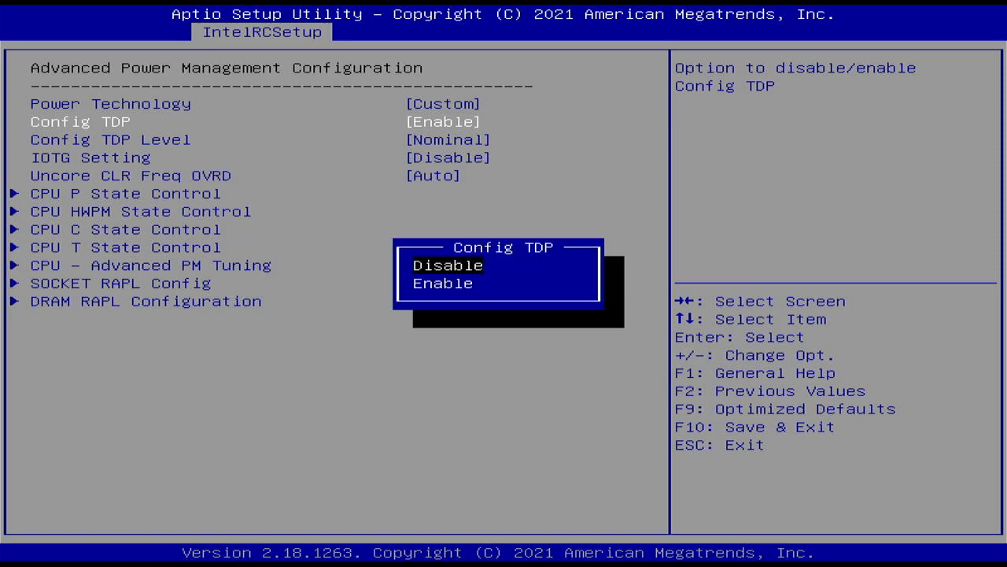
pyautogui.click(447, 264)
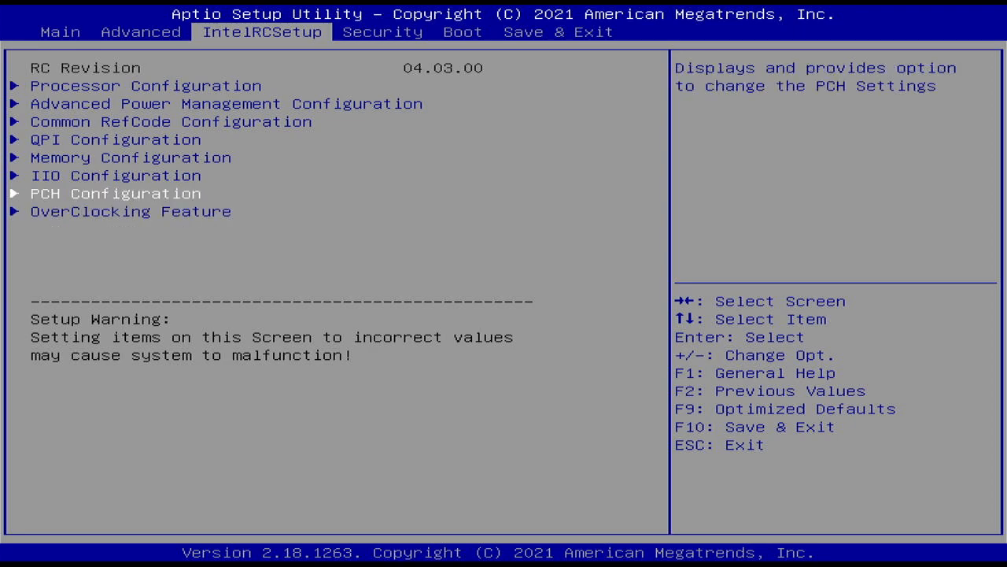
# Enter the OverClocking Feature page showing Core Max OC Ratio 0 and Adaptive voltage mode.
pyautogui.press('Down')
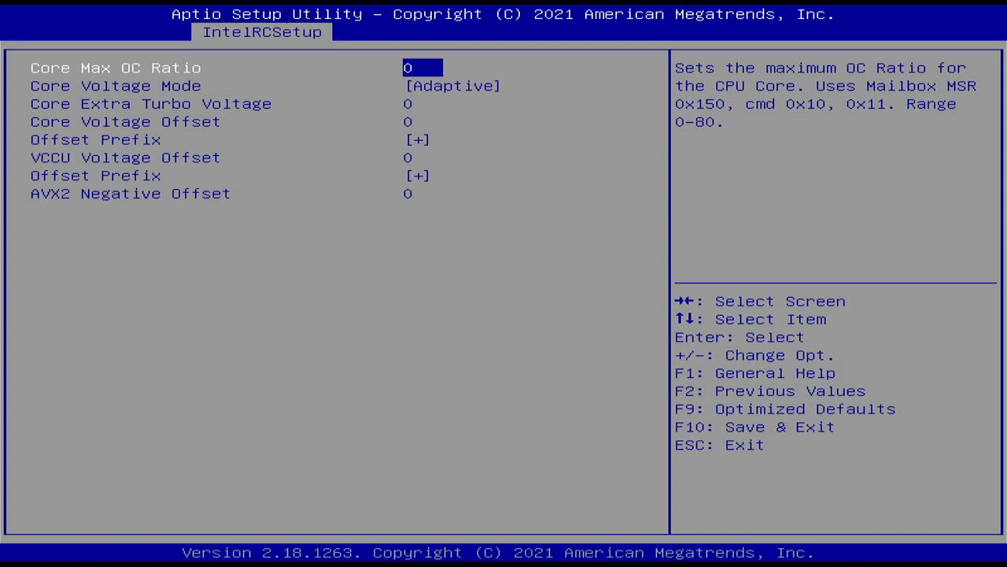
# Enter PCH Configuration and its Security Configuration, showing RTC Lock enabled and other locks disabled.
pyautogui.click(449, 86)
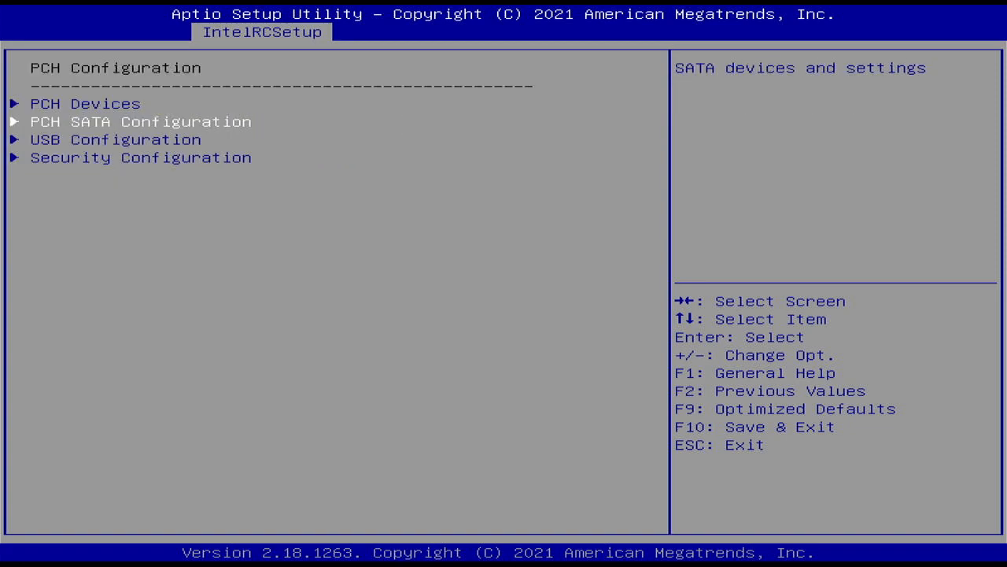
pyautogui.click(140, 157)
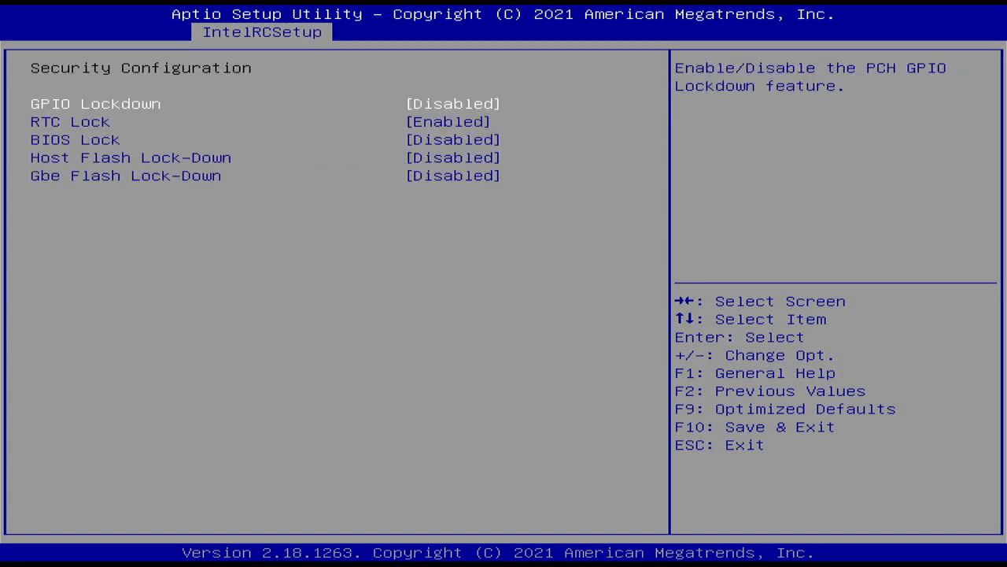